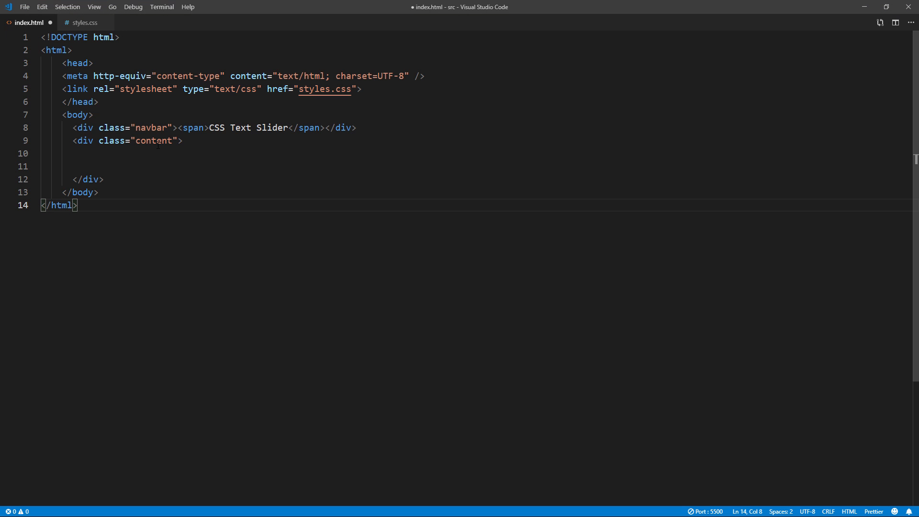
# Inside the content div, add a slider-wrapper div with 'I can write' and a slider div
pyautogui.doubleClick(154, 140)
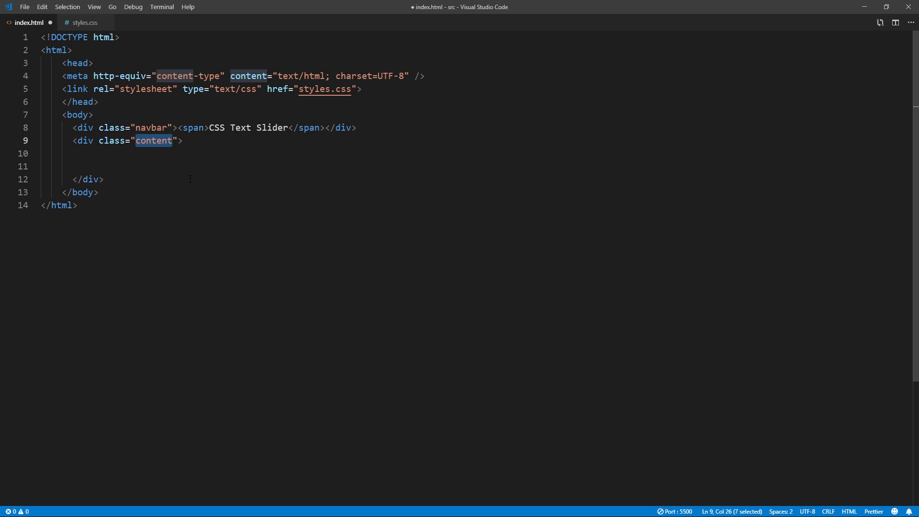
pyautogui.click(86, 23)
pyautogui.write('<div c')
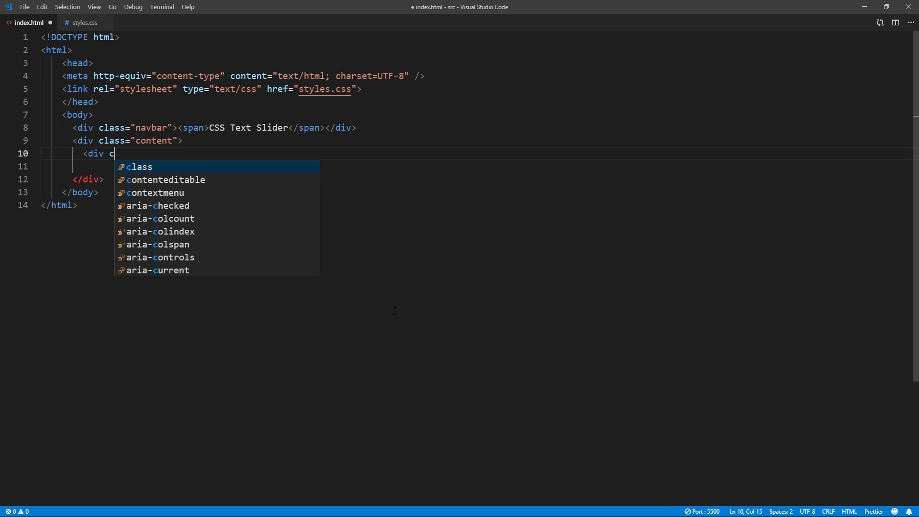
pyautogui.write('lass="slider-wrap"')
pyautogui.click(476, 166)
pyautogui.write('I can write')
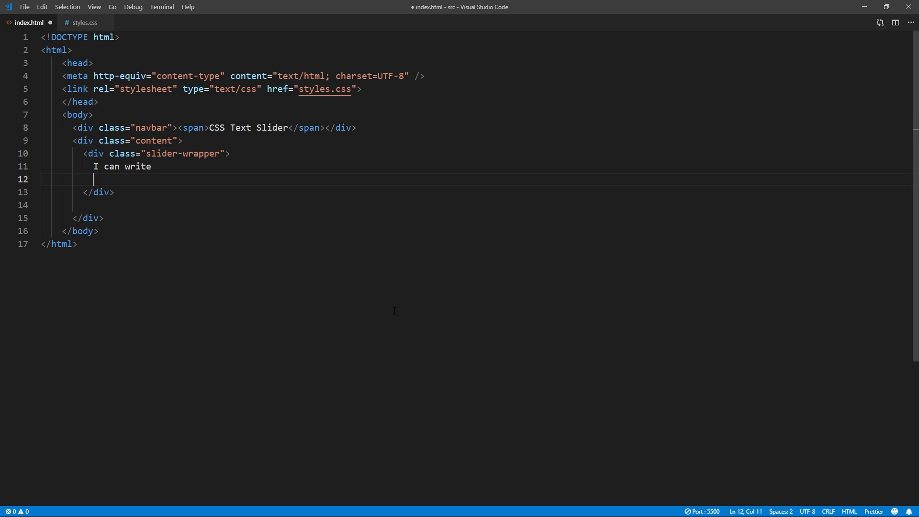
pyautogui.write('<div class="slider">')
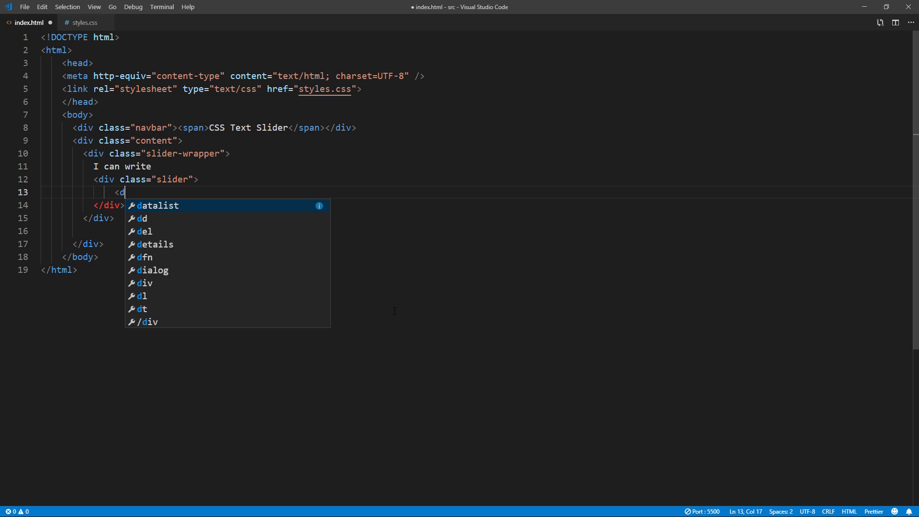
# Add three slider-text divs reading HTML, CSS and PHP
pyautogui.write('iv class="slider-text1"></div>')
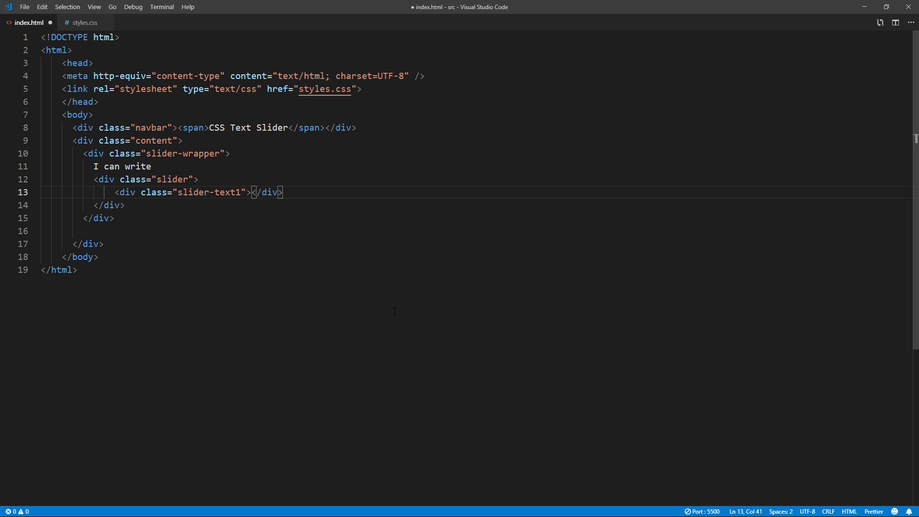
pyautogui.write('HTML')
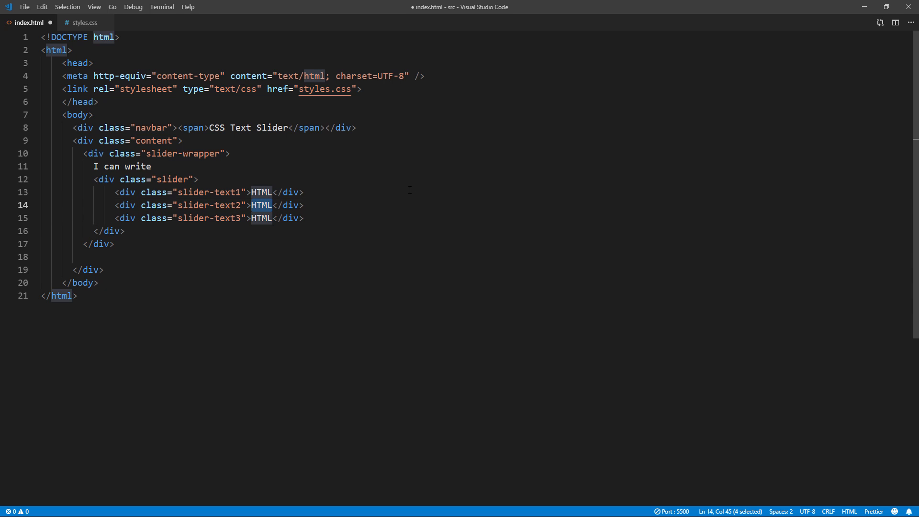
pyautogui.write('CSS')
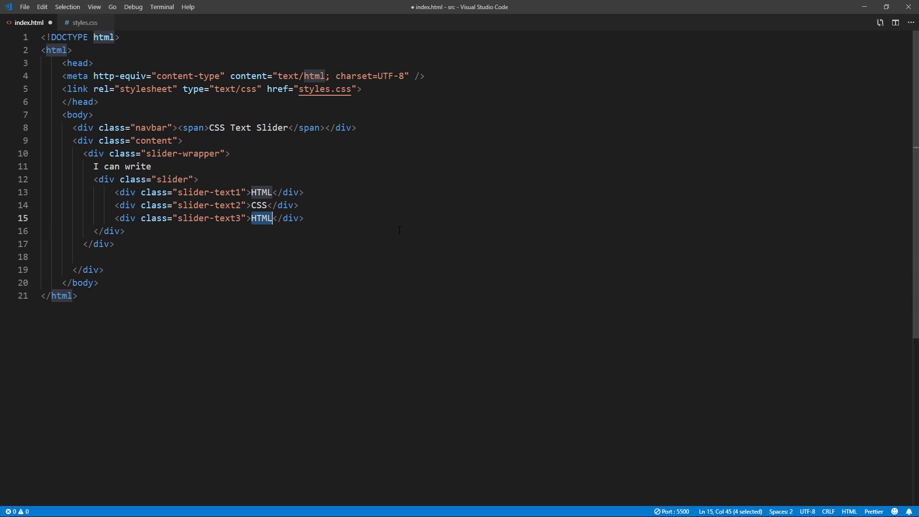
pyautogui.write('PHP')
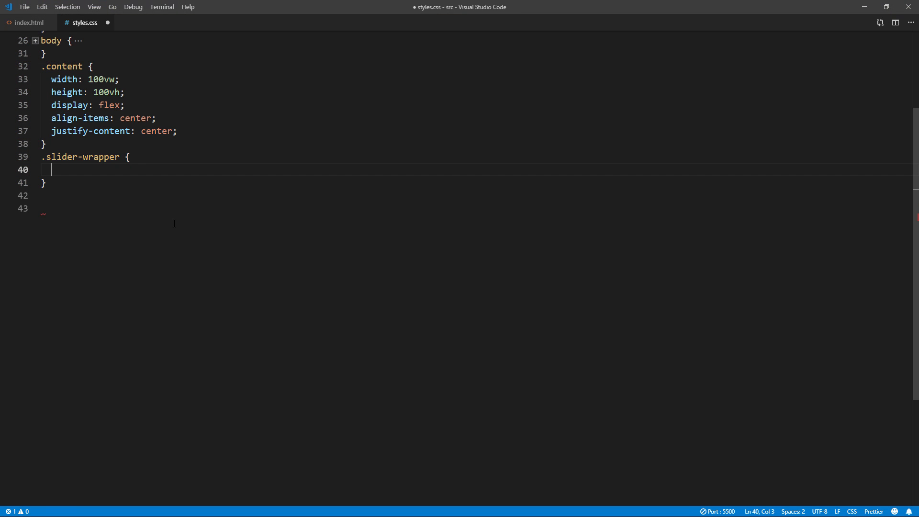
# Style .slider-wrapper with 40px bold uppercase #aaa text and centered flex layout, then start a .slider rule
pyautogui.write('font-size: 40px;')
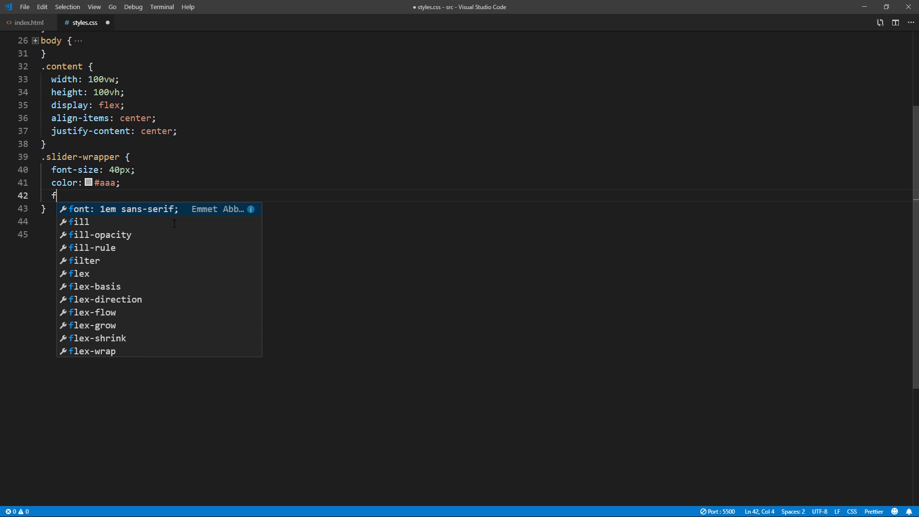
pyautogui.write('ont-weight: bold;')
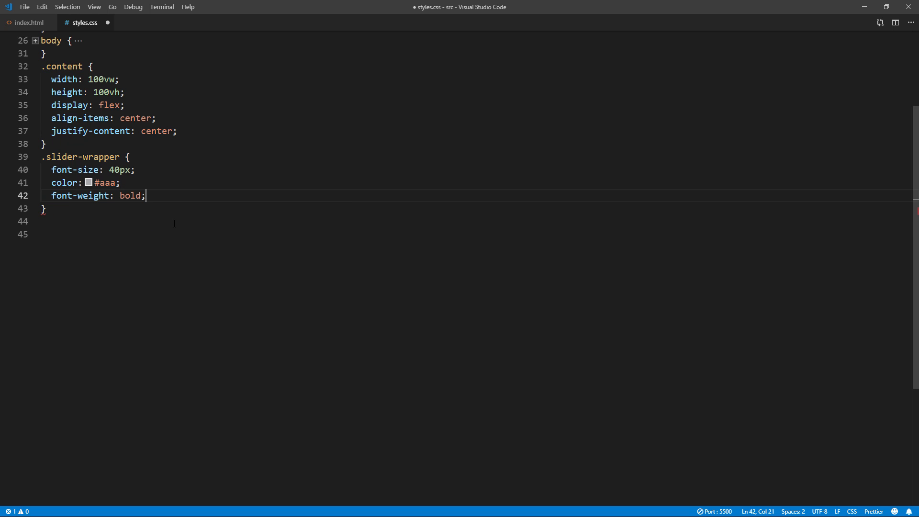
pyautogui.write('text-transform: uppercase')
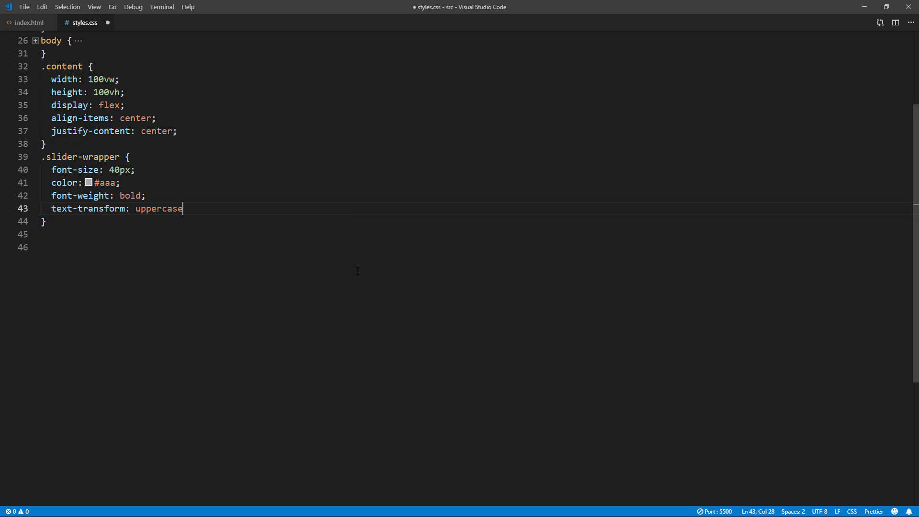
pyautogui.press('Enter')
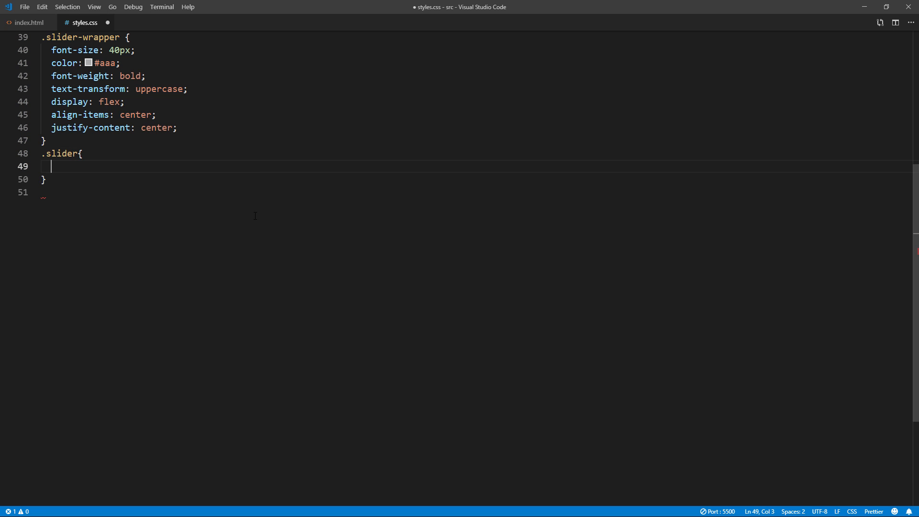
# Give the .slider rule height: 50px and padding-left: 15px
pyautogui.write('height:')
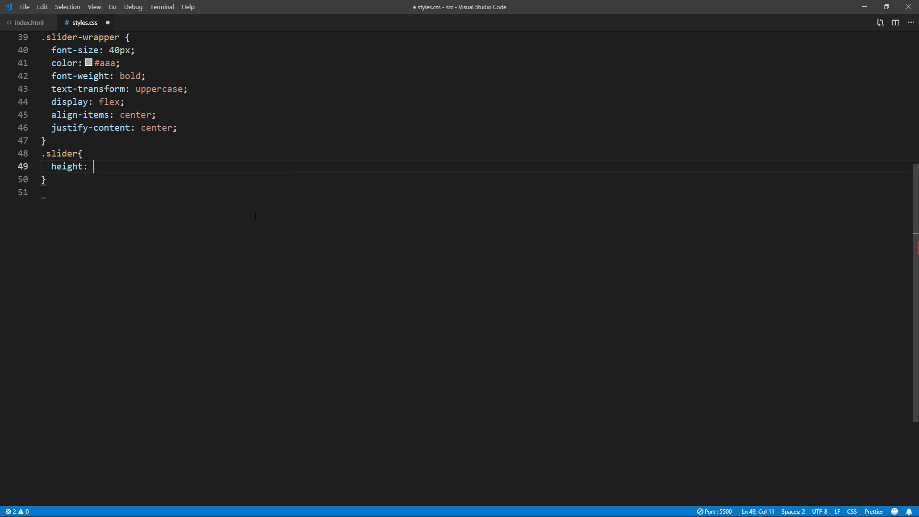
pyautogui.write('50px;')
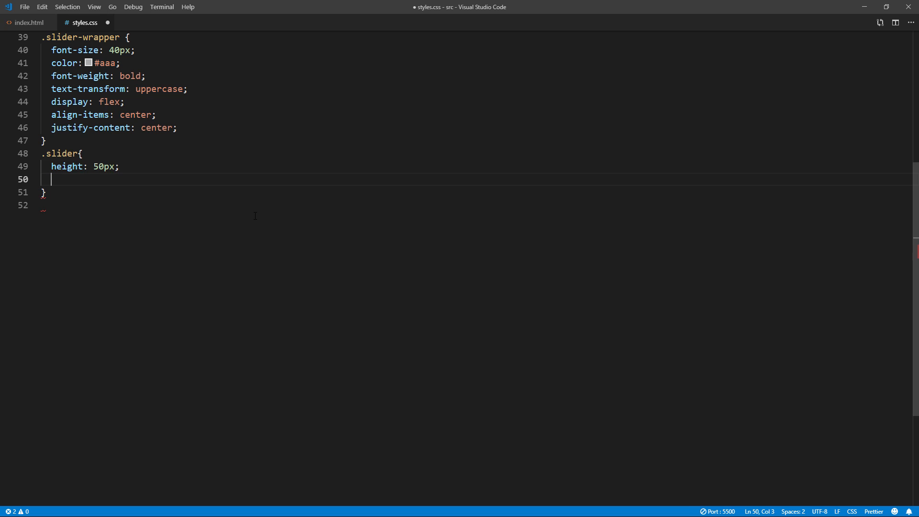
pyautogui.write('padding-left:15px;')
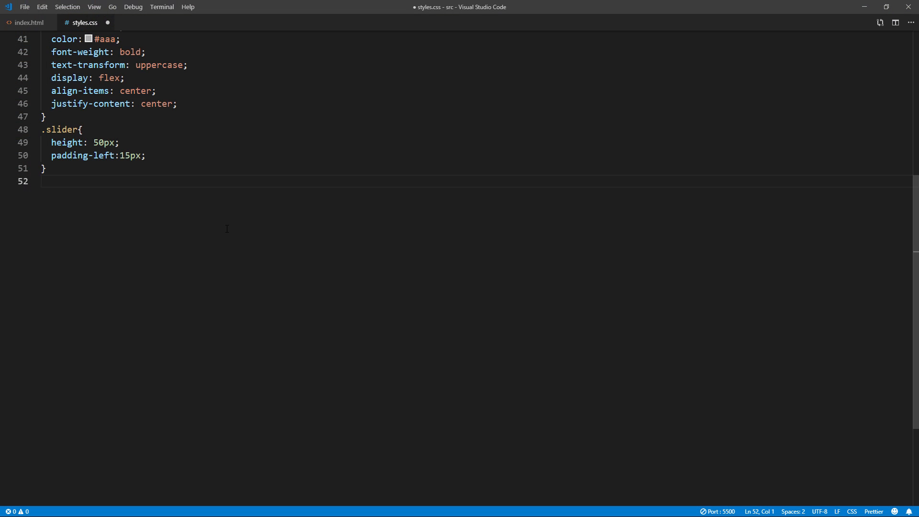
# Create .slider-text1 and .slider-text2 rules with lightgreen and skyblue backgrounds
pyautogui.write('.slider-text')
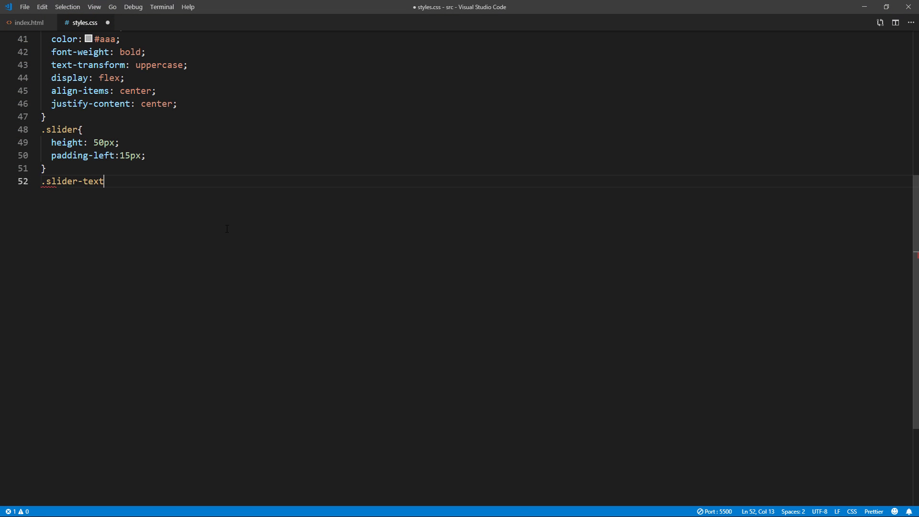
pyautogui.write('1 {')
pyautogui.write('background: li')
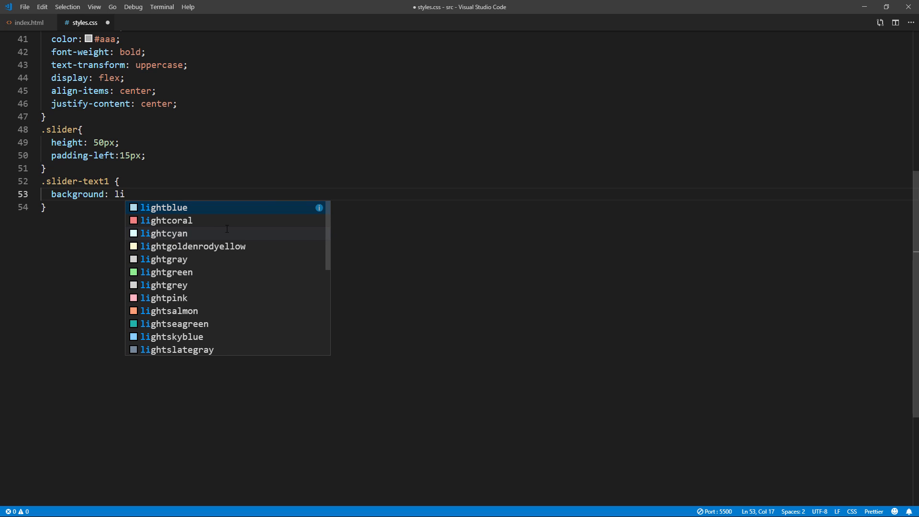
pyautogui.click(166, 272)
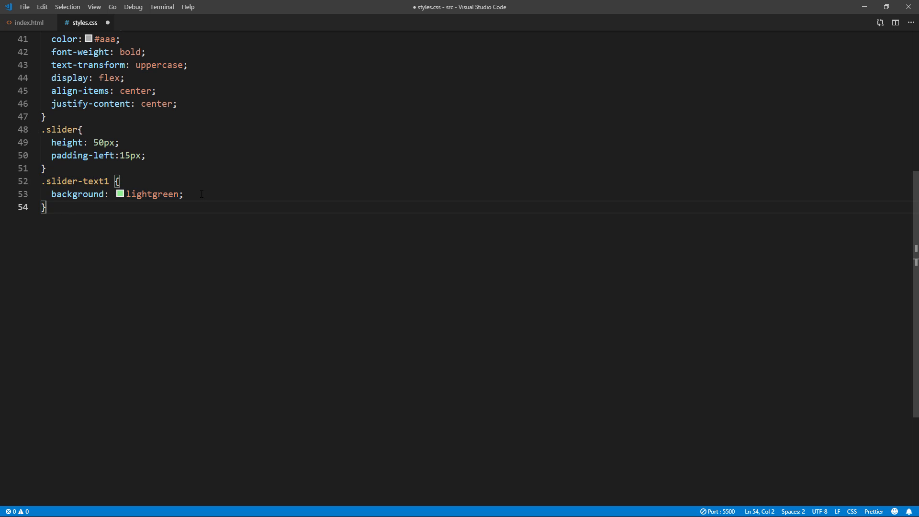
pyautogui.write('.slider-text {')
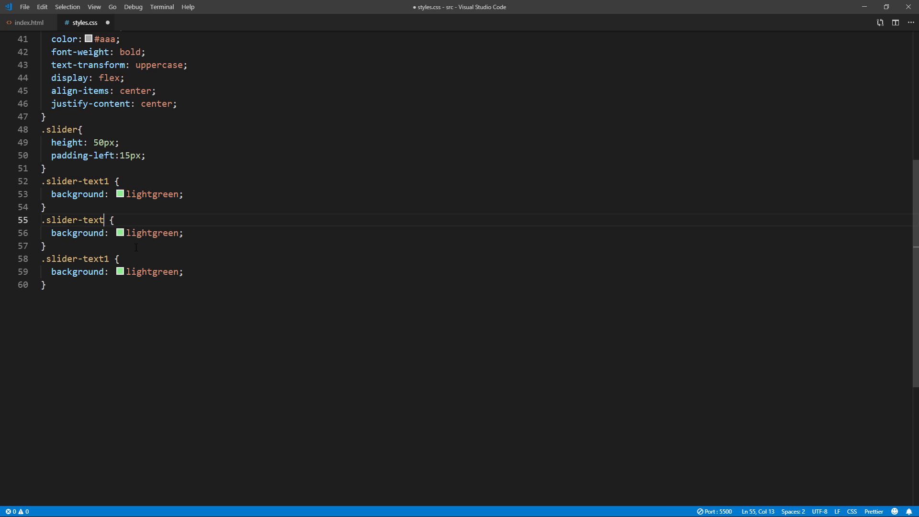
pyautogui.write('2')
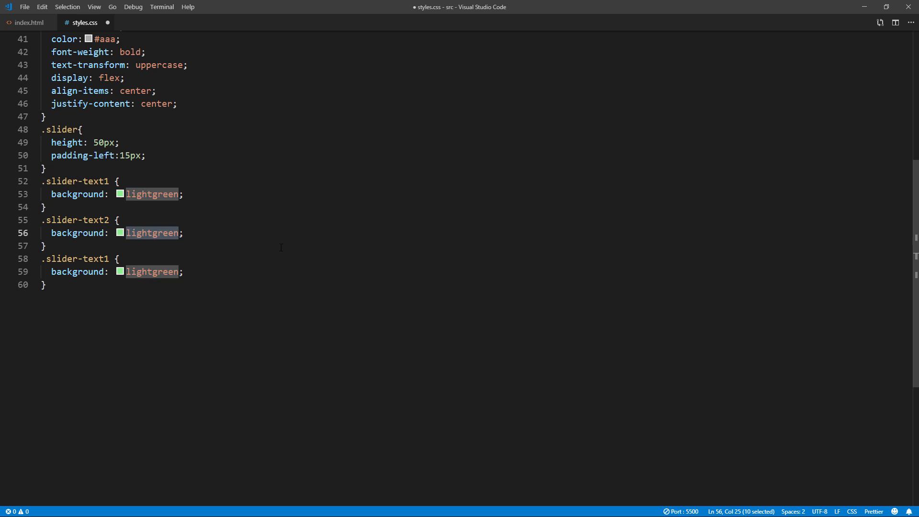
pyautogui.write('skyblue')
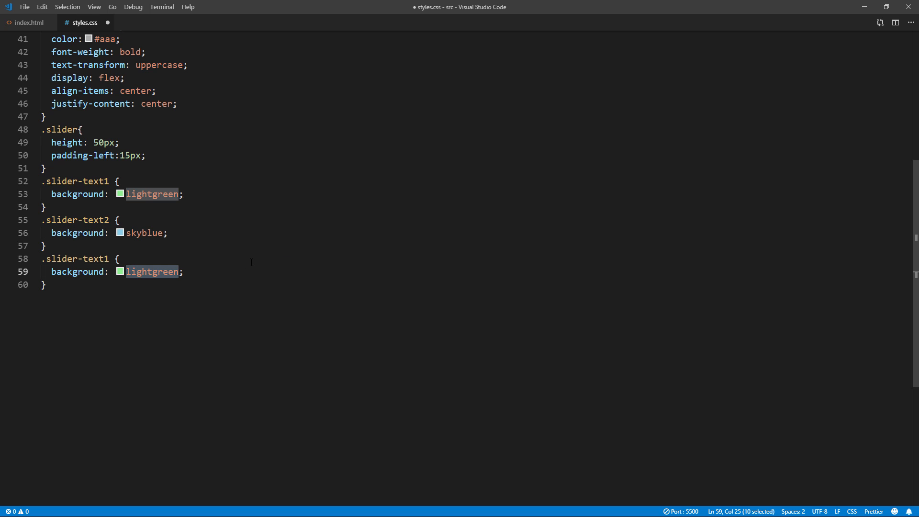
# Give .slider-text3 a lightcoral background and start an empty .slider div rule
pyautogui.write('lightcoral')
pyautogui.click(477, 259)
pyautogui.write('3')
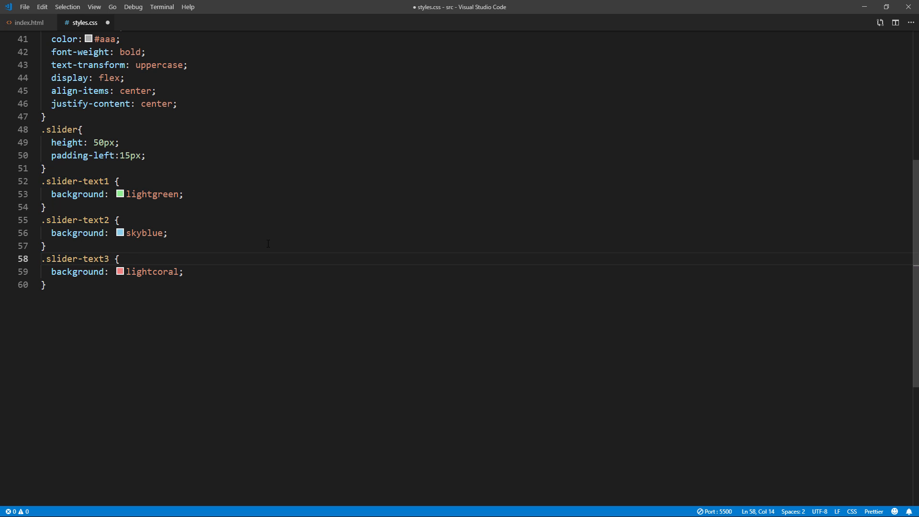
pyautogui.click(44, 168)
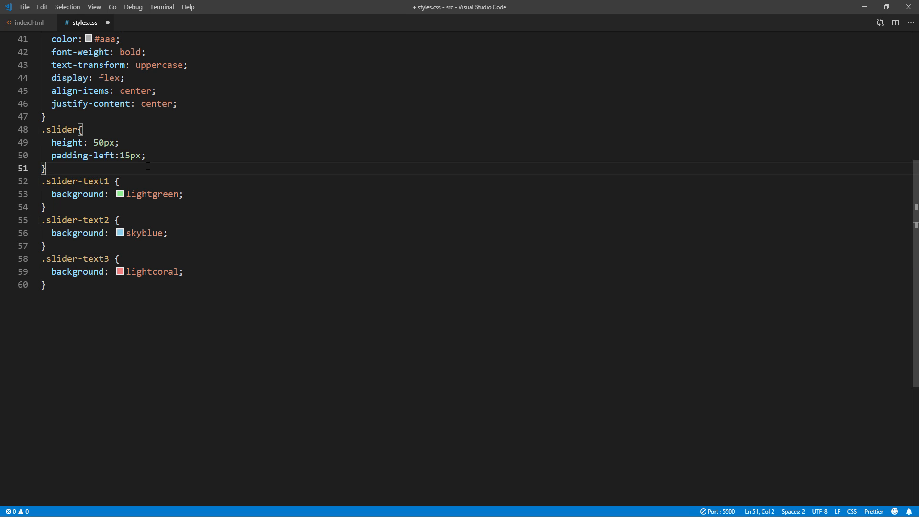
pyautogui.write('.slider div {')
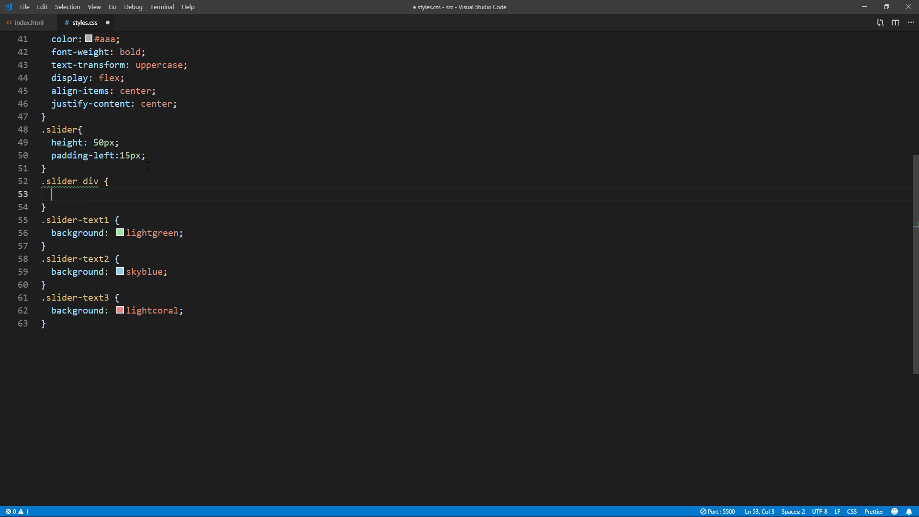
# Set .slider div to color #fff, height 50px, margin-bottom 50px and padding 2px 15px
pyautogui.write('color:#fff;')
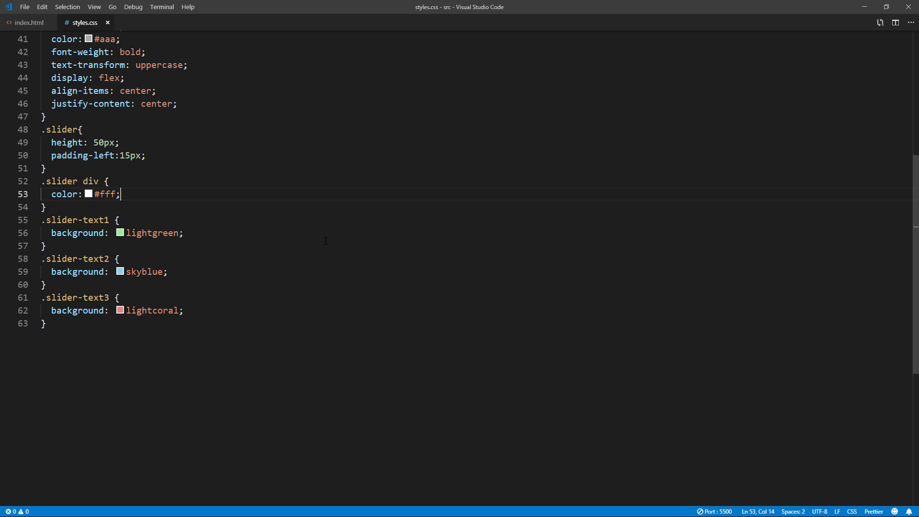
pyautogui.write('height: ;')
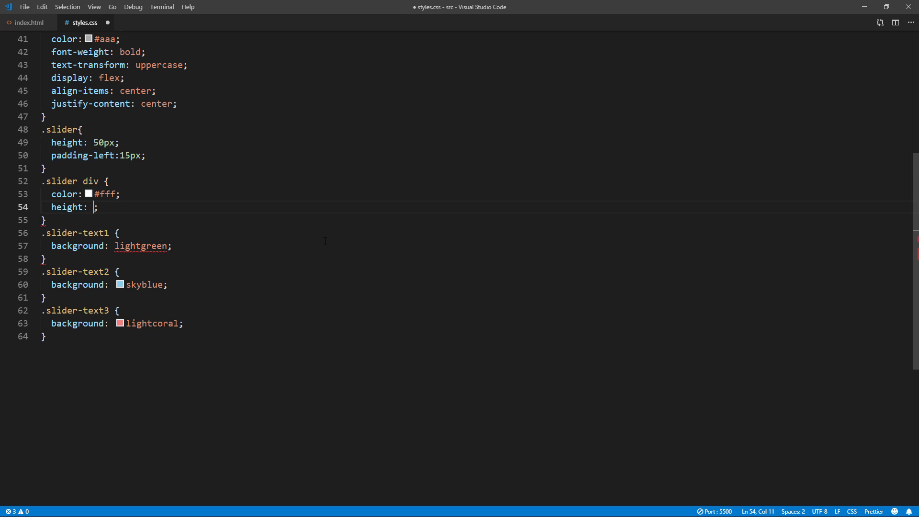
pyautogui.write('50px')
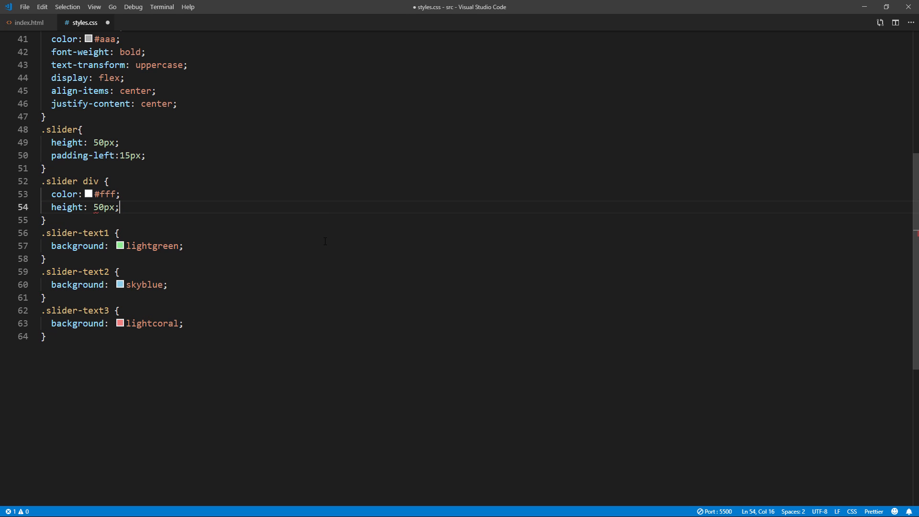
pyautogui.write('margin-bottom: 50px;')
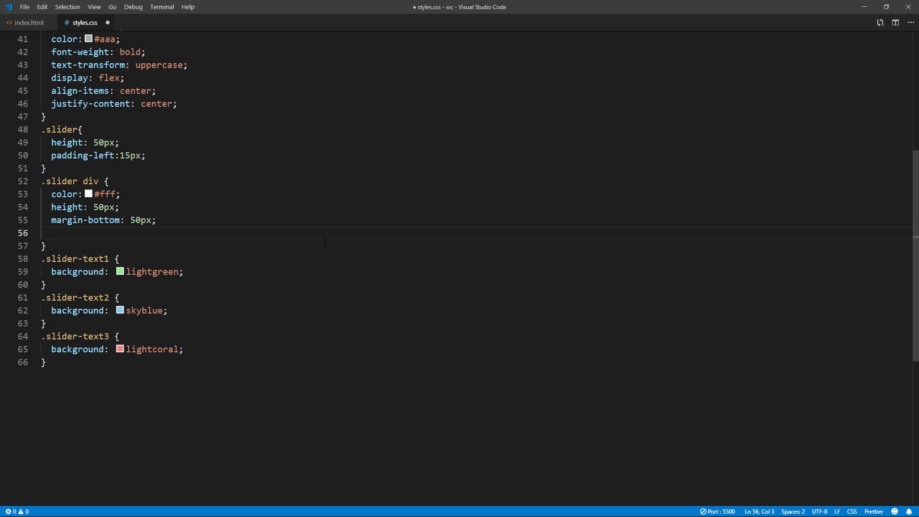
pyautogui.write('padding')
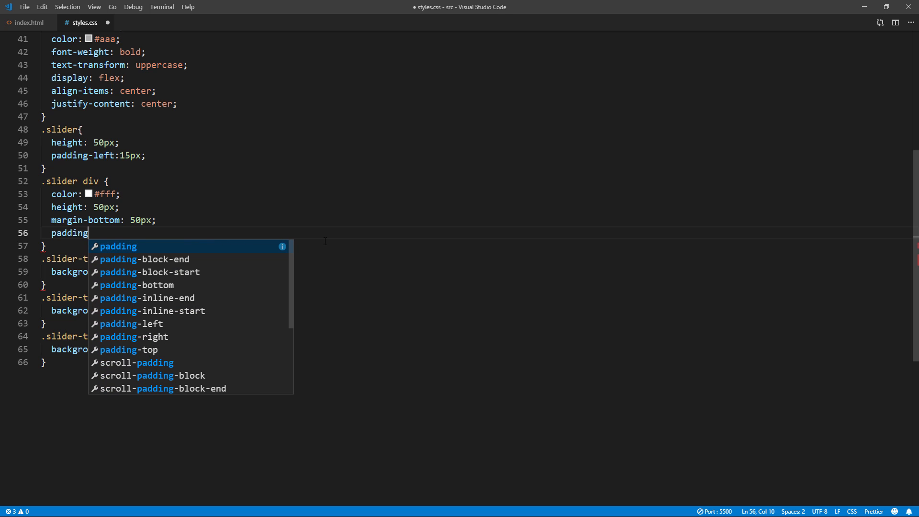
pyautogui.write(': 2px 15px;')
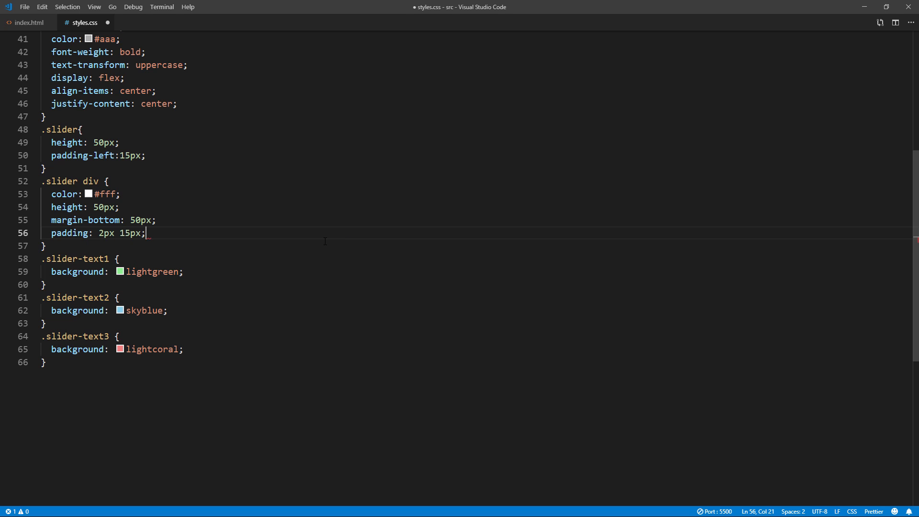
pyautogui.write('text-align: center;')
pyautogui.write('100')
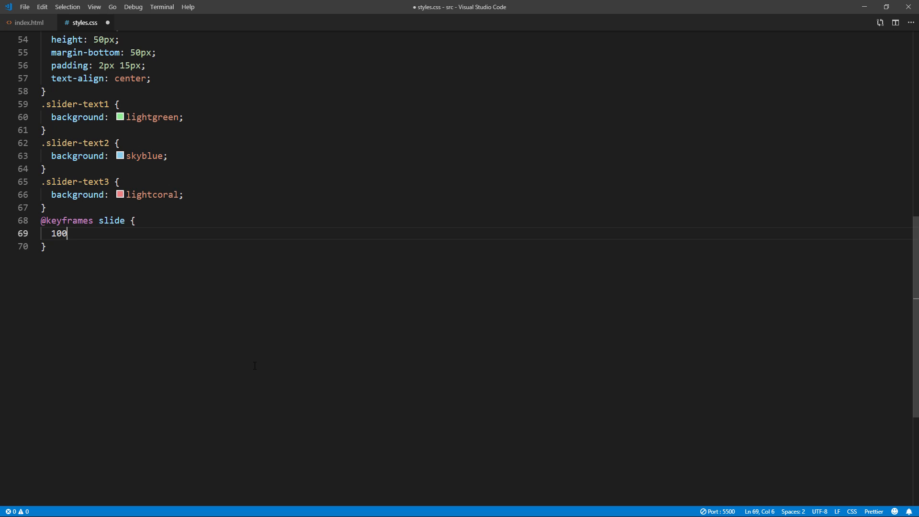
pyautogui.write('% {margin-top:0px;')
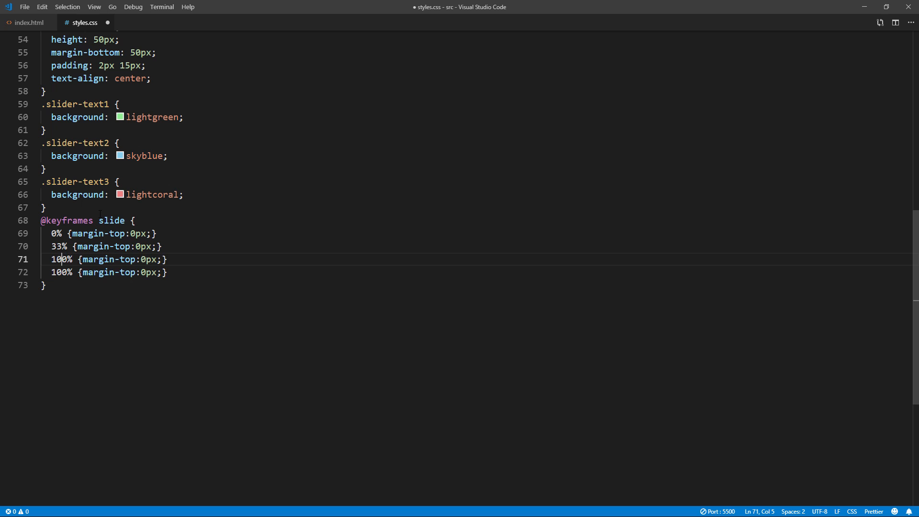
pyautogui.write('66')
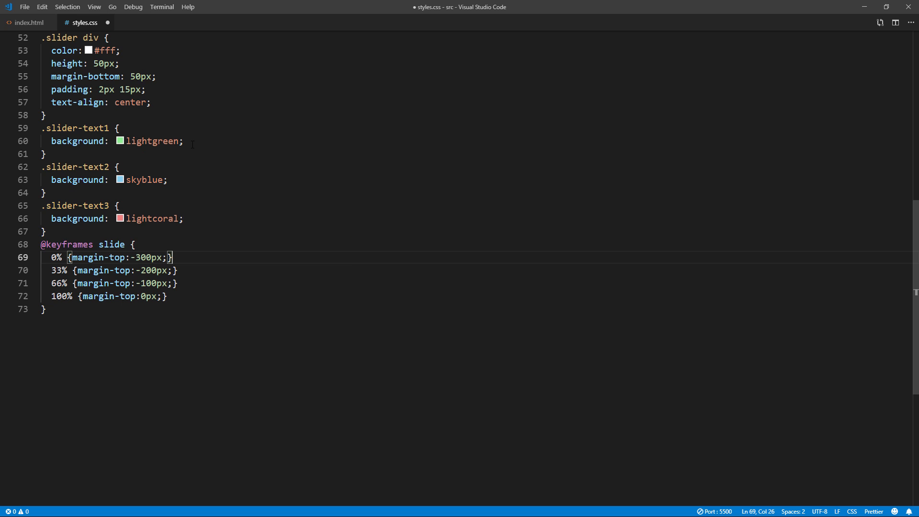
pyautogui.write('animation: slide 5s')
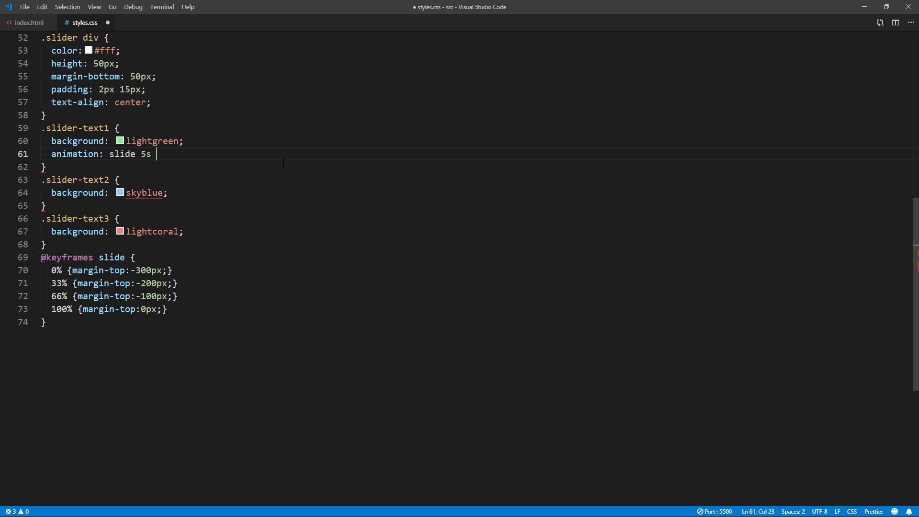
pyautogui.write('linear infinite')
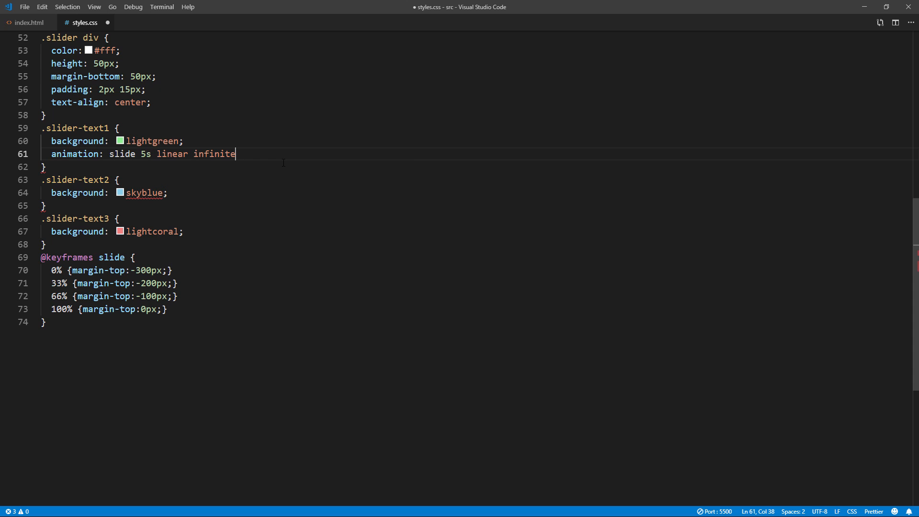
pyautogui.write(';')
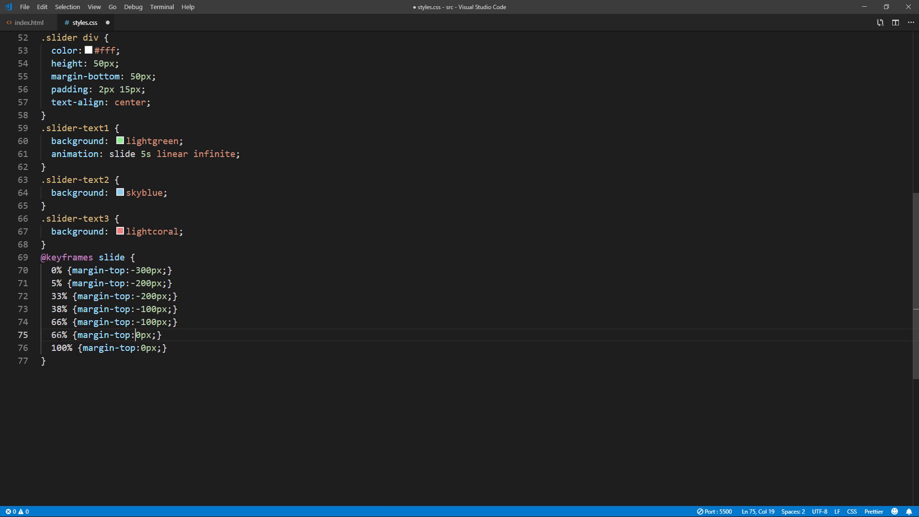
# Add 5%, 38% and 71% keyframe stops repeating the previous margin-top values
pyautogui.write('71')
pyautogui.write('padding-left:15px;')
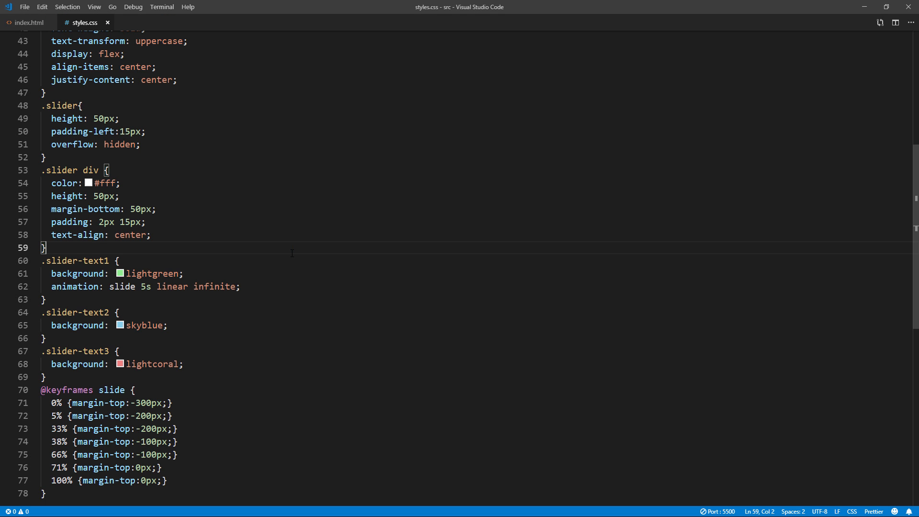
# Add overflow: hidden to .slider, save, and add box-sizing: border-box to .slider div
pyautogui.write('bo')
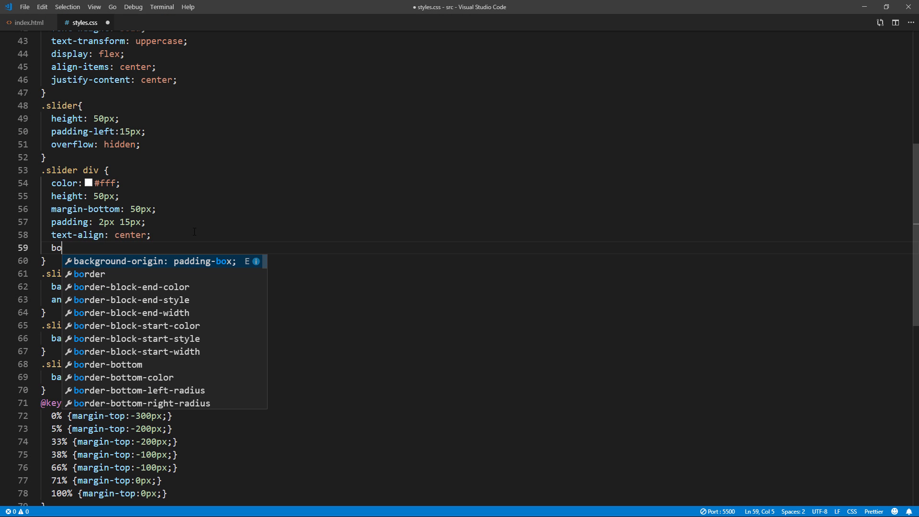
pyautogui.write('x-sizing: border-box')
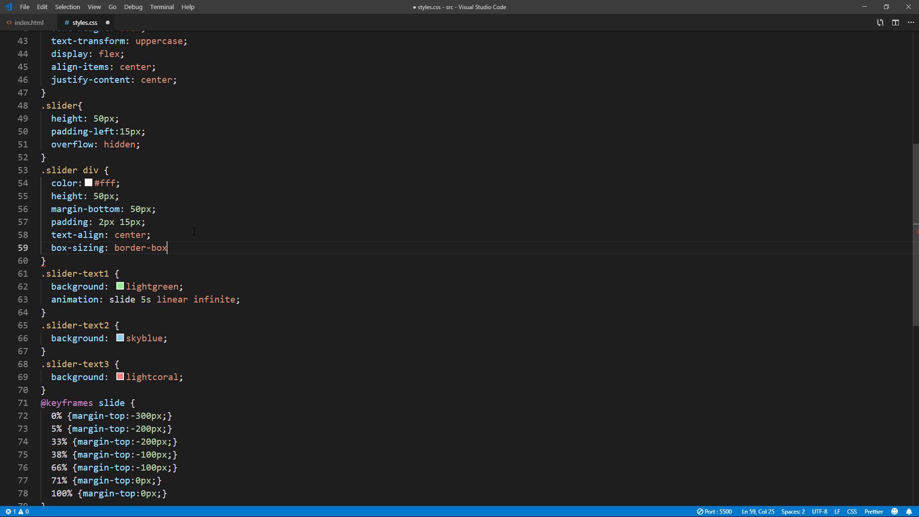
pyautogui.write(';')
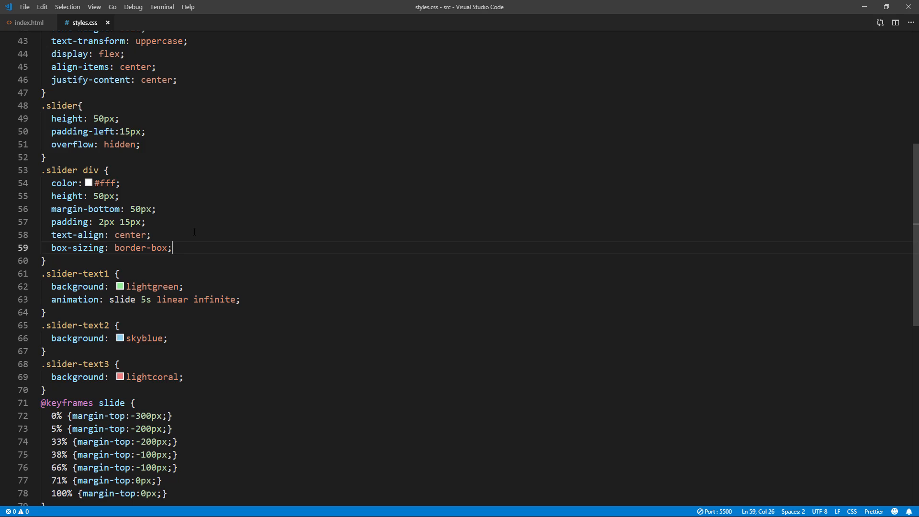